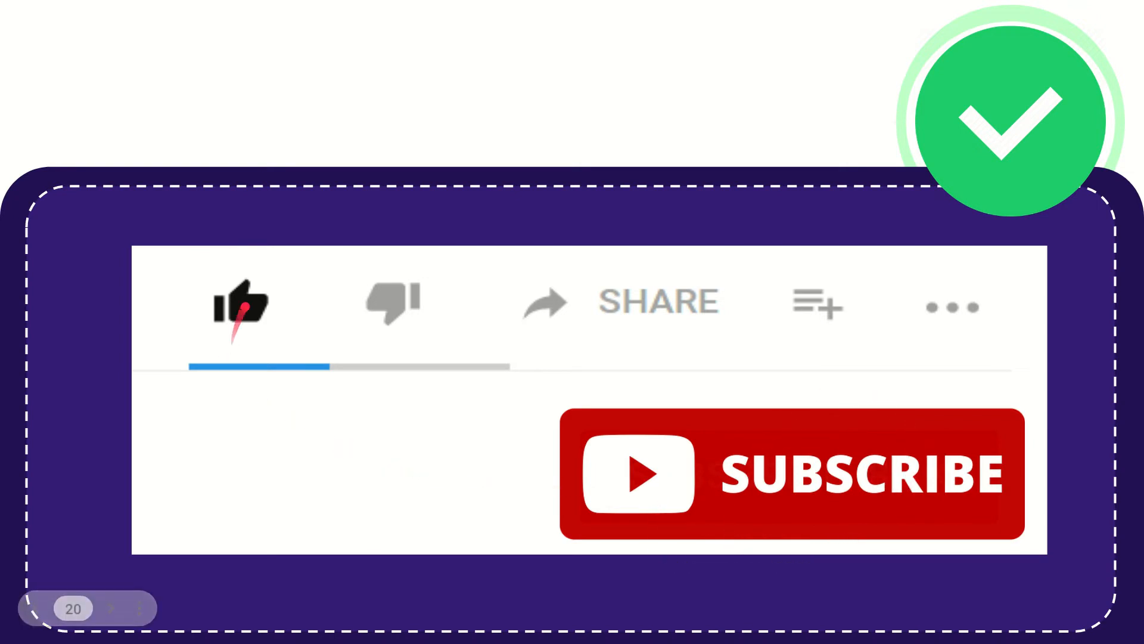
click(241, 302)
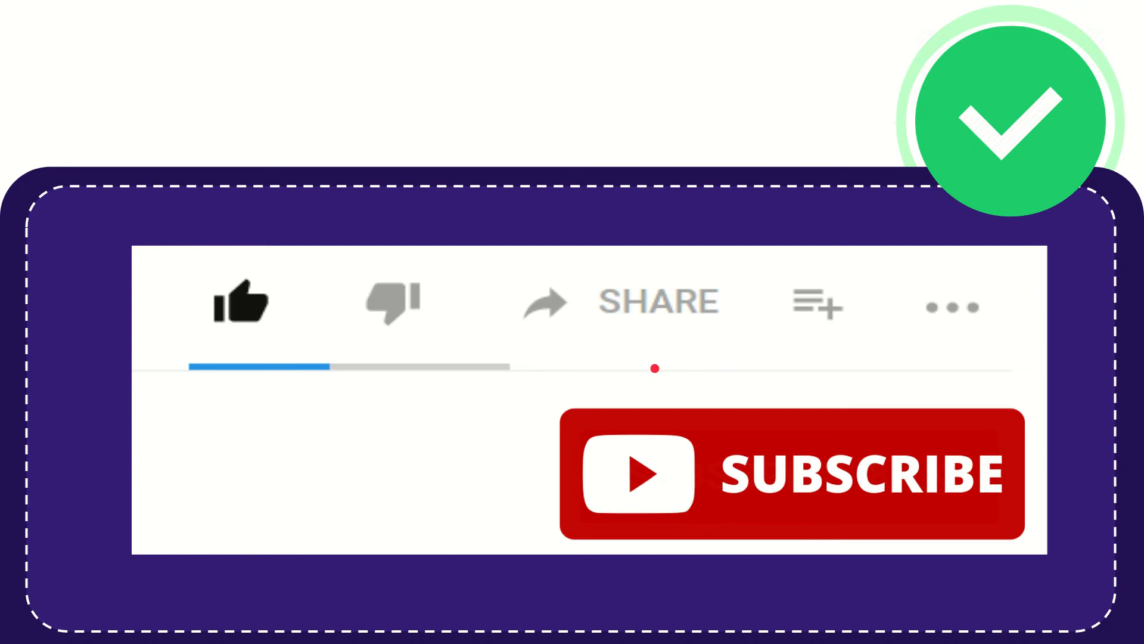
click(816, 303)
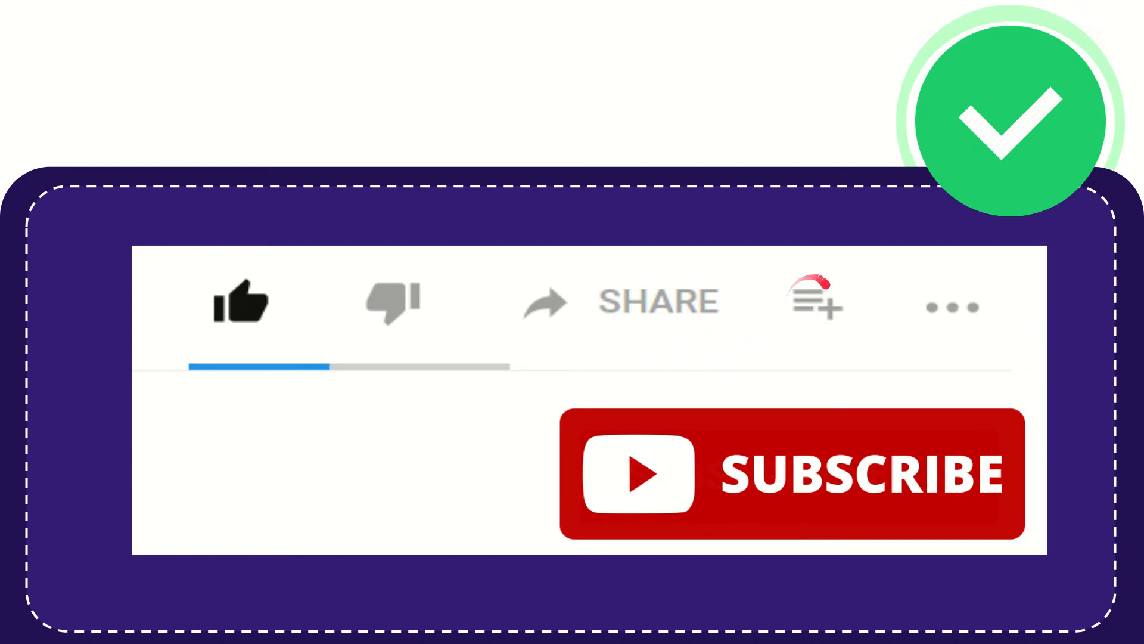